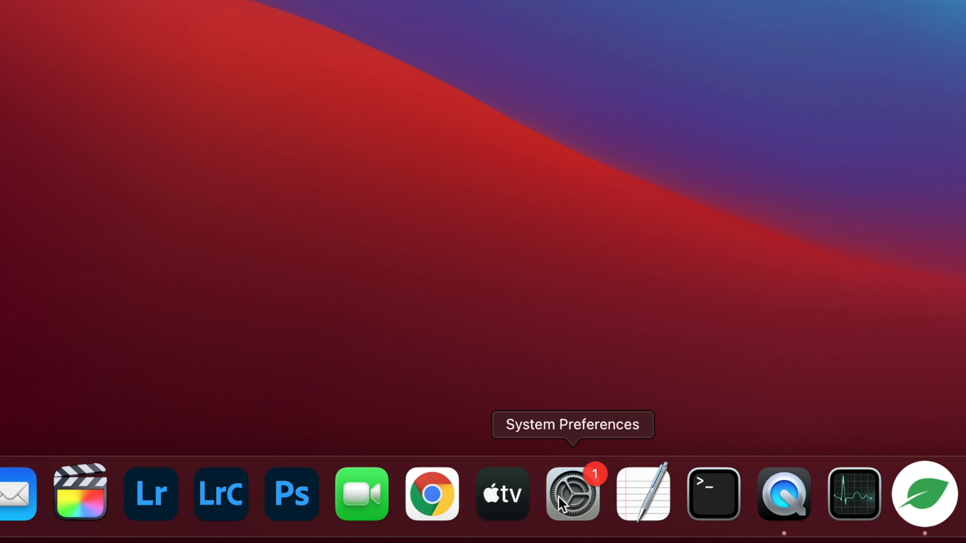
- Turn on the File Sharing service in the Sharing pane
{"action": "left_click", "coordinate": [572, 493]}
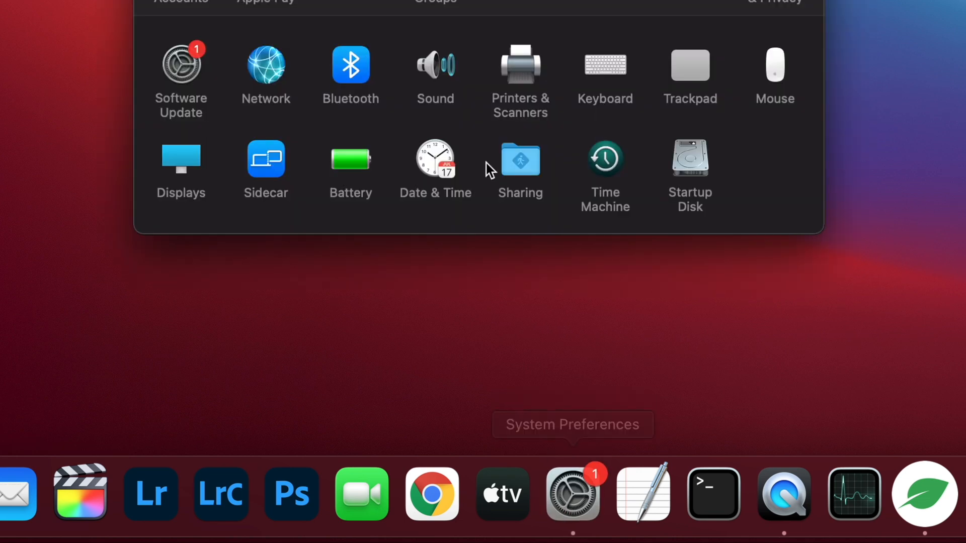
{"action": "left_click", "coordinate": [520, 159]}
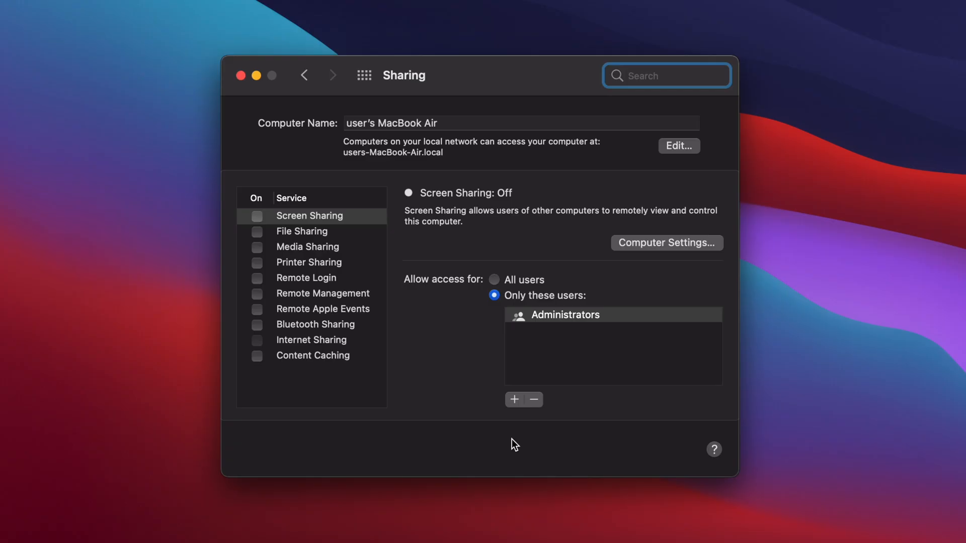
{"action": "mouse_move", "coordinate": [259, 235]}
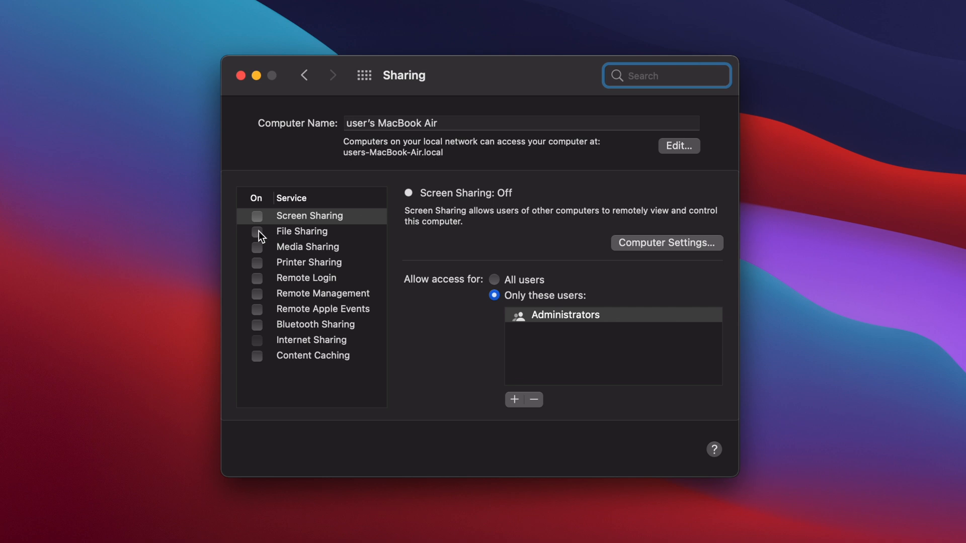
{"action": "left_click", "coordinate": [257, 231]}
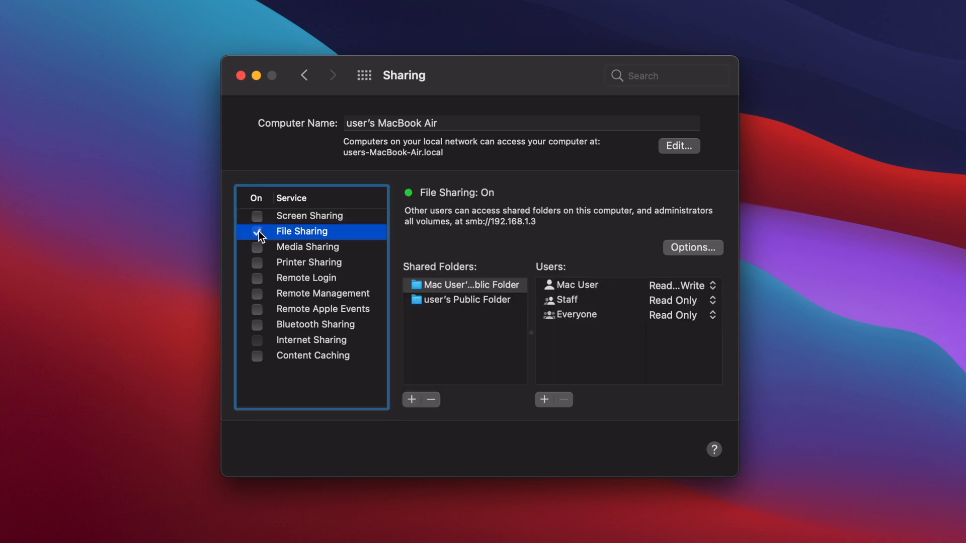
{"action": "left_click", "coordinate": [256, 232]}
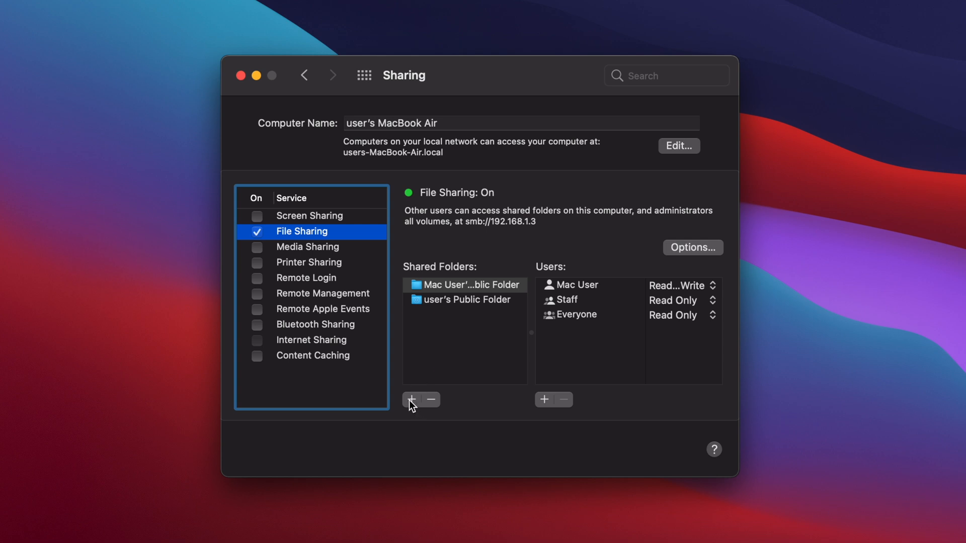
- Add the Seagate drive from Locations to the Shared Folders list
{"action": "left_click", "coordinate": [411, 399]}
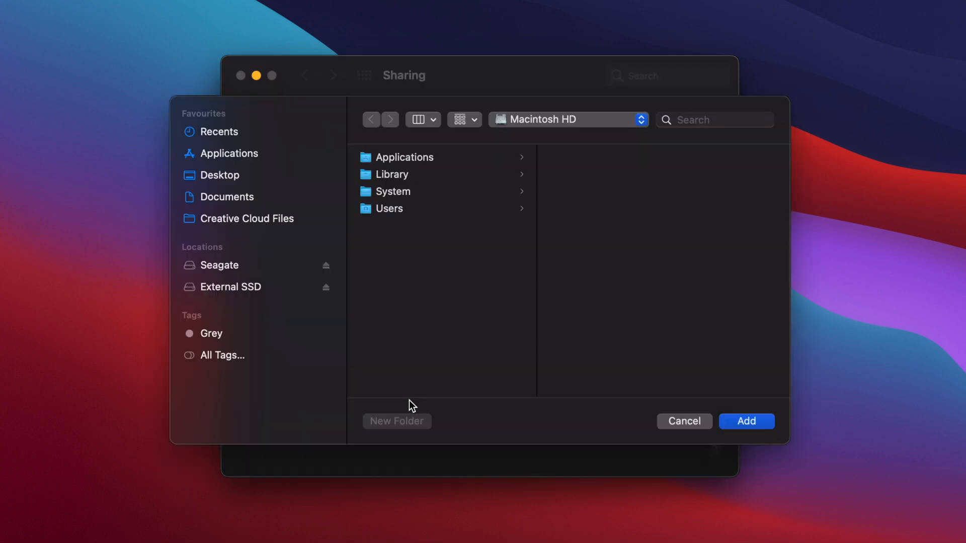
{"action": "left_click", "coordinate": [219, 265]}
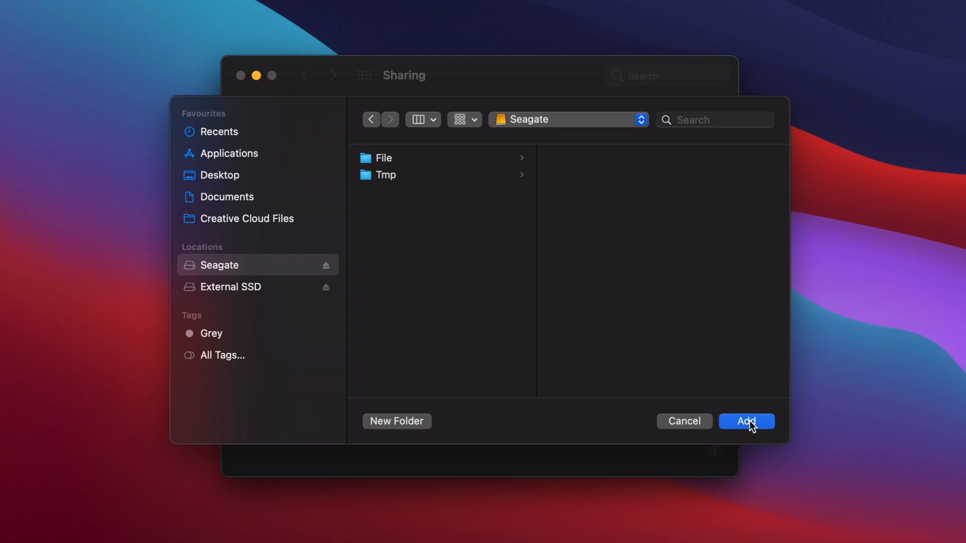
{"action": "left_click", "coordinate": [746, 421]}
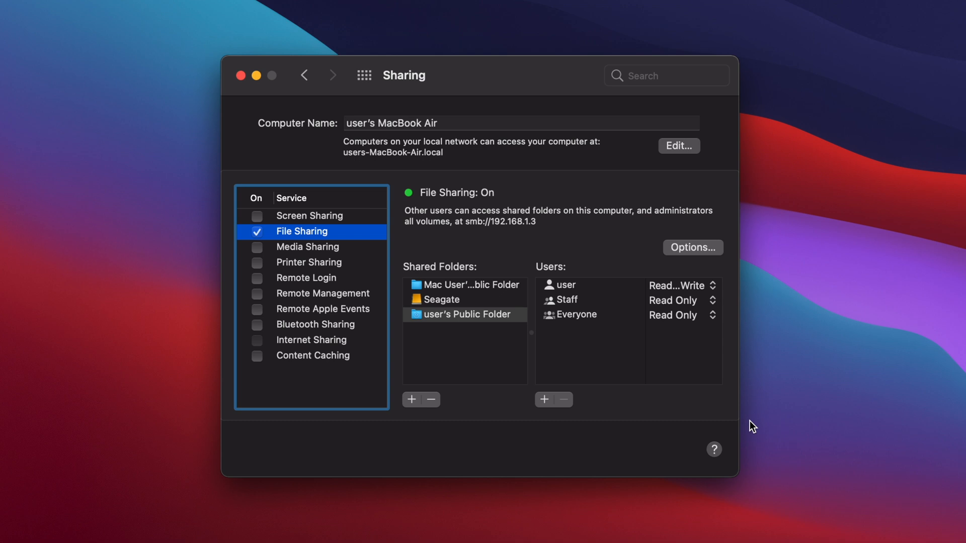
- Set Everyone's access on the Seagate share to Read & Write
{"action": "left_click", "coordinate": [440, 300]}
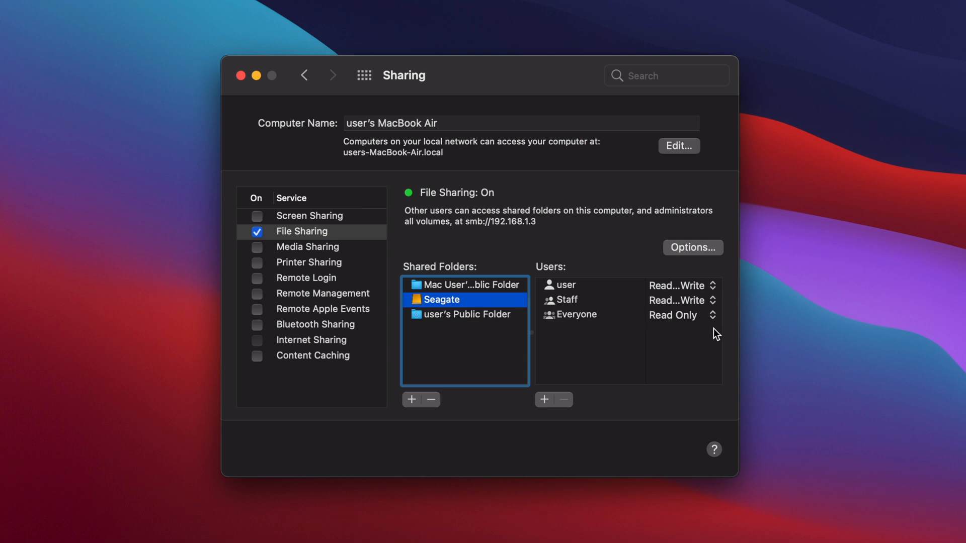
{"action": "mouse_move", "coordinate": [715, 326]}
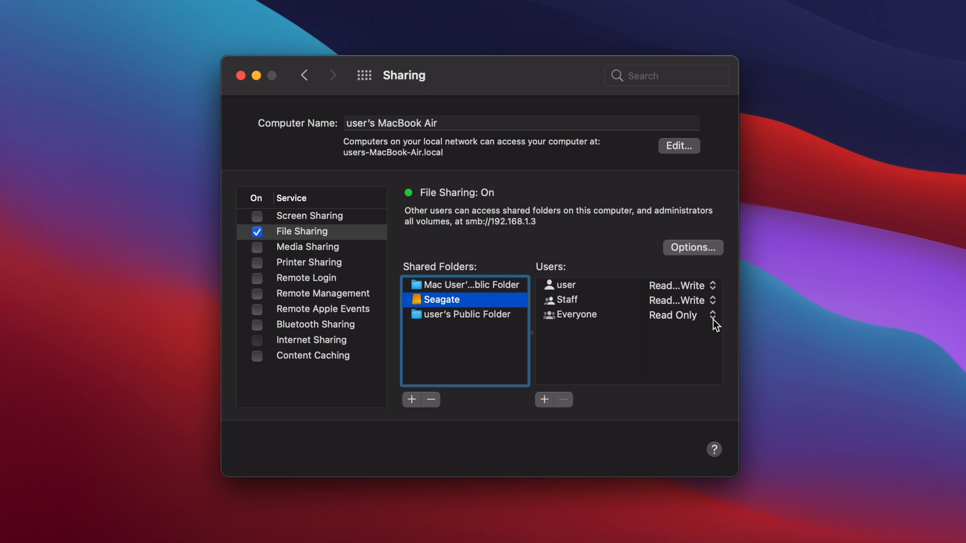
{"action": "left_click", "coordinate": [713, 315]}
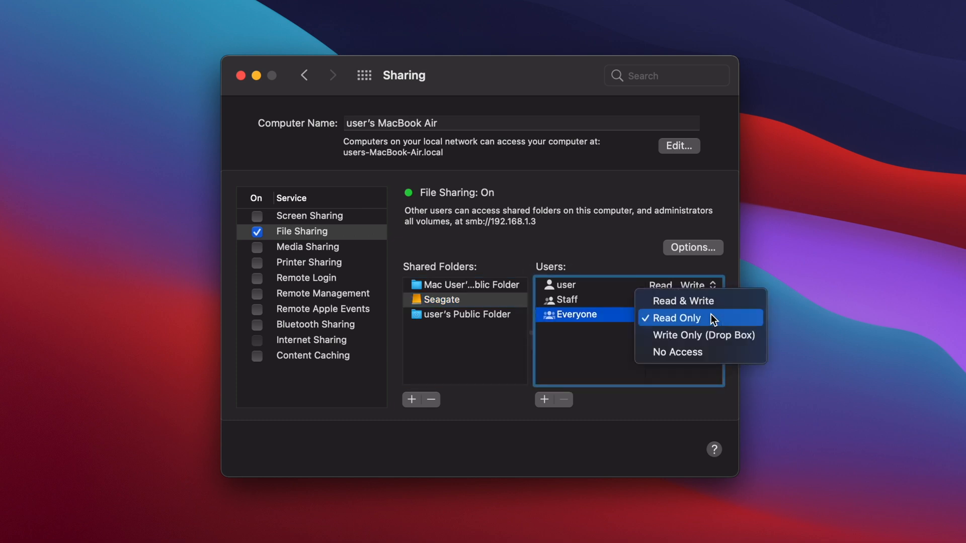
{"action": "left_click", "coordinate": [683, 301]}
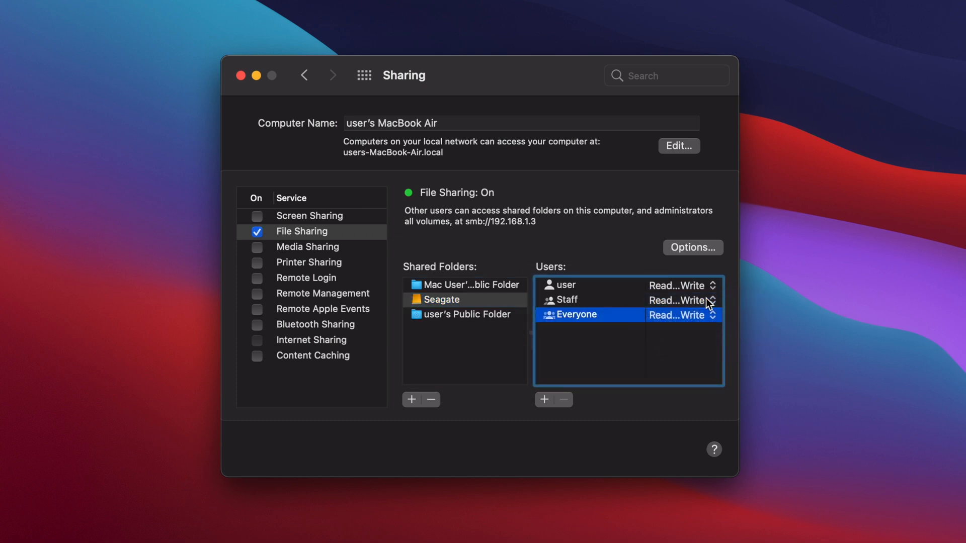
{"action": "mouse_move", "coordinate": [762, 296]}
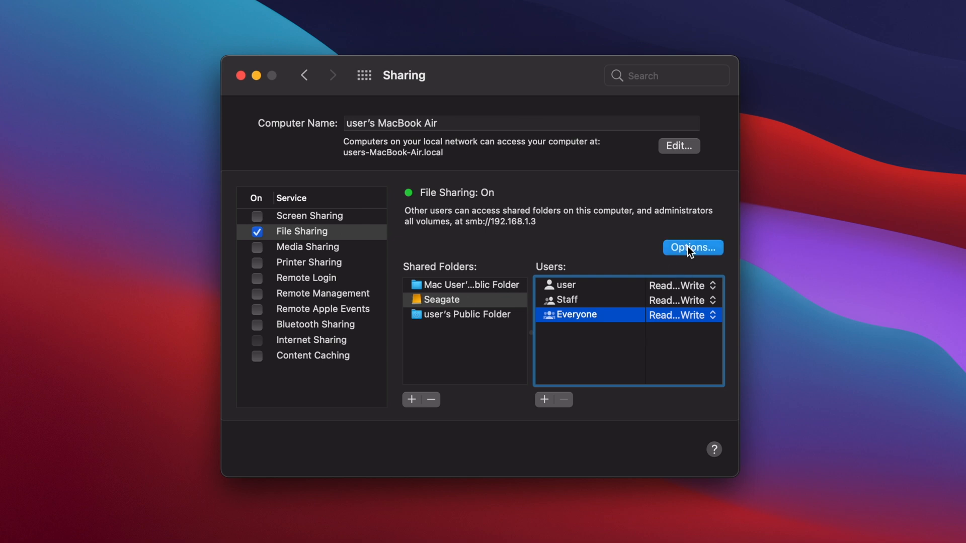
- Enable SMB sharing for the second account in Options, confirming its password
{"action": "left_click", "coordinate": [692, 248]}
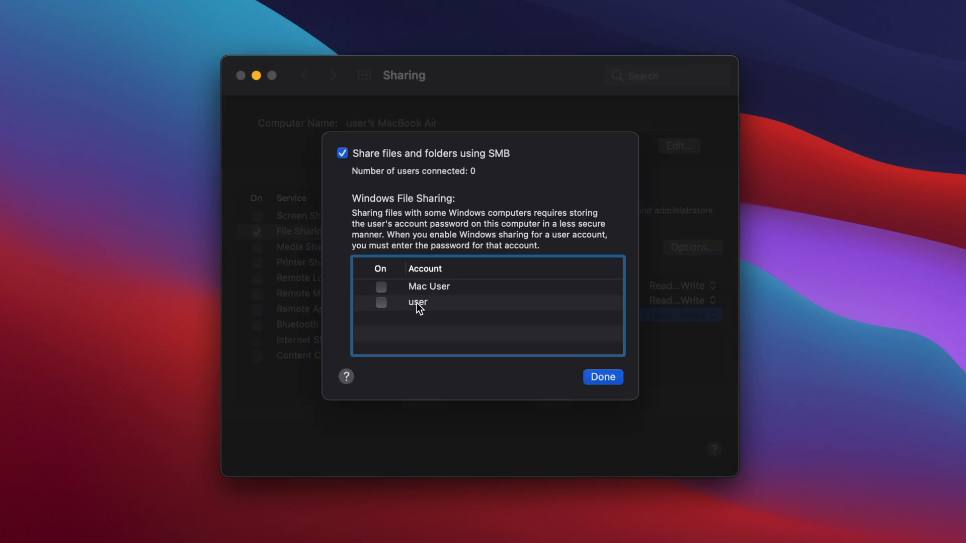
{"action": "left_click", "coordinate": [380, 303]}
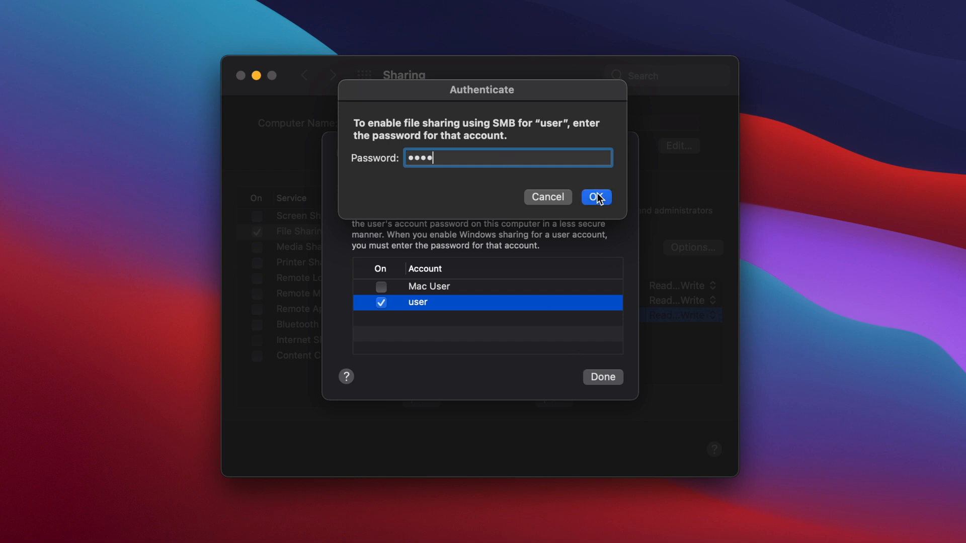
{"action": "left_click", "coordinate": [595, 196]}
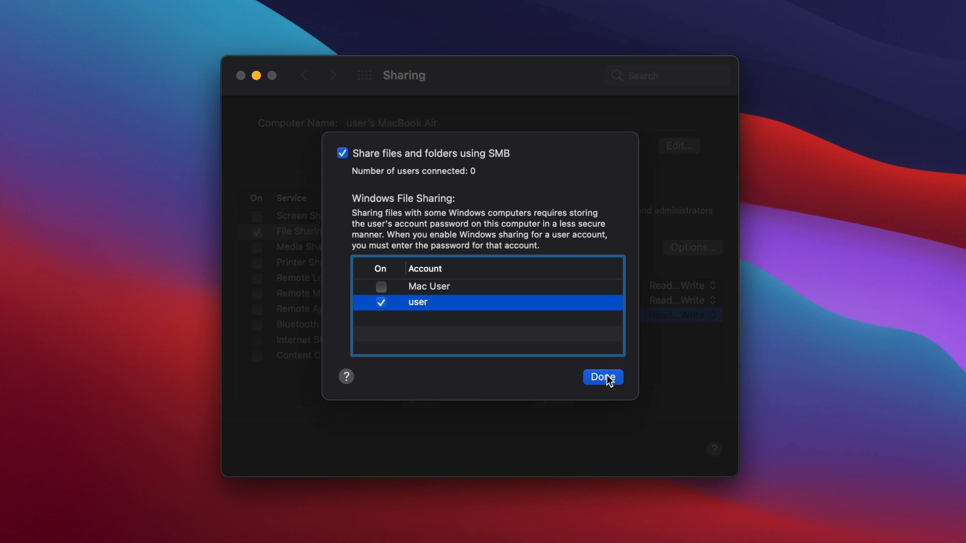
{"action": "left_click", "coordinate": [602, 378]}
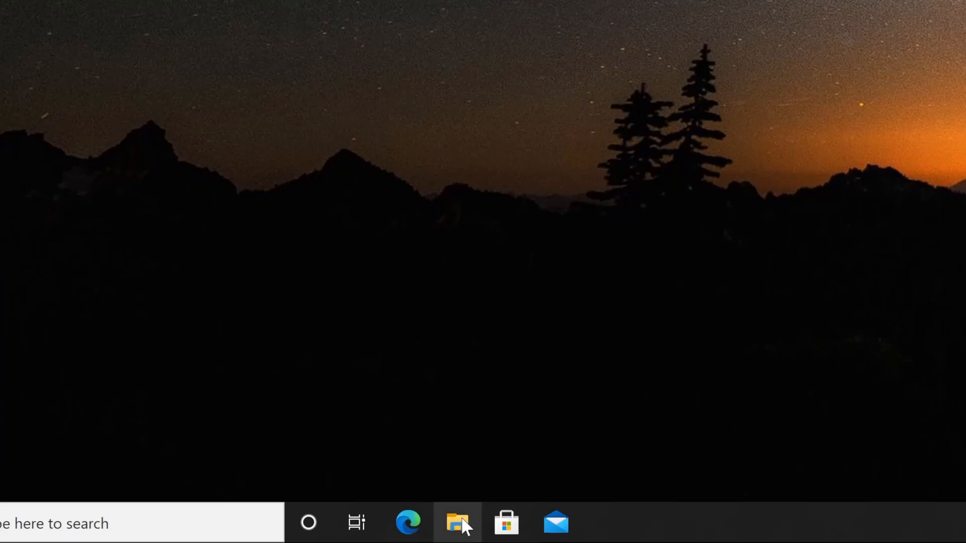
- Open the Map Network Drive dialog from This PC
{"action": "left_click", "coordinate": [457, 524]}
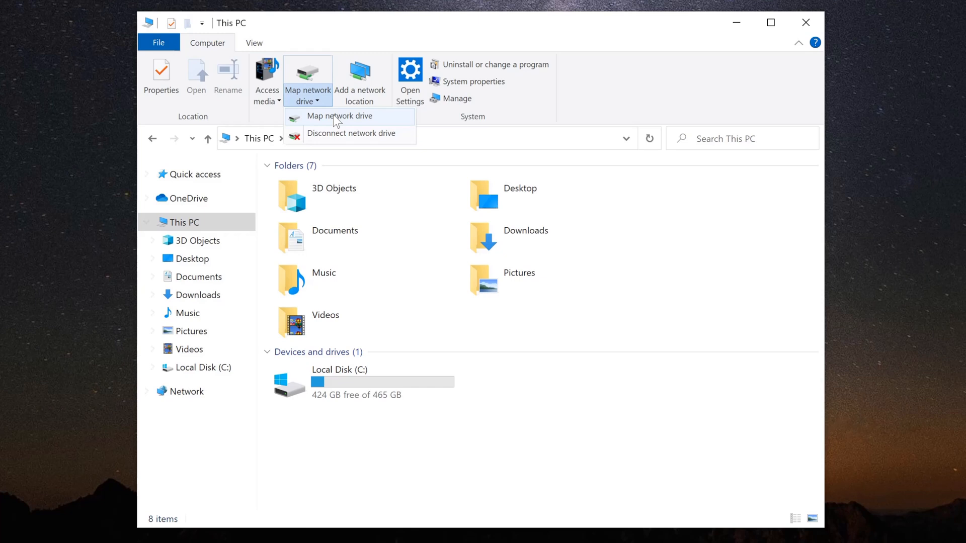
{"action": "left_click", "coordinate": [339, 116]}
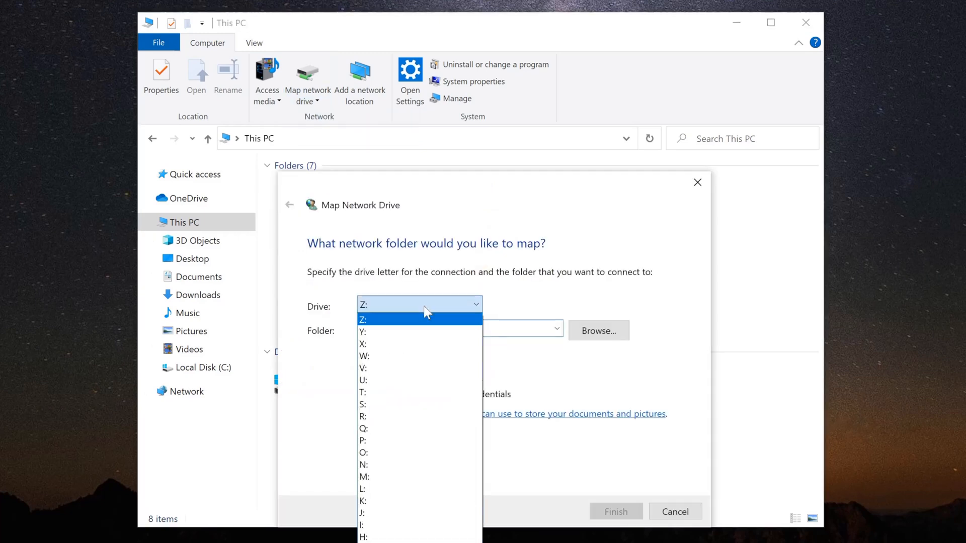
{"action": "mouse_move", "coordinate": [427, 313]}
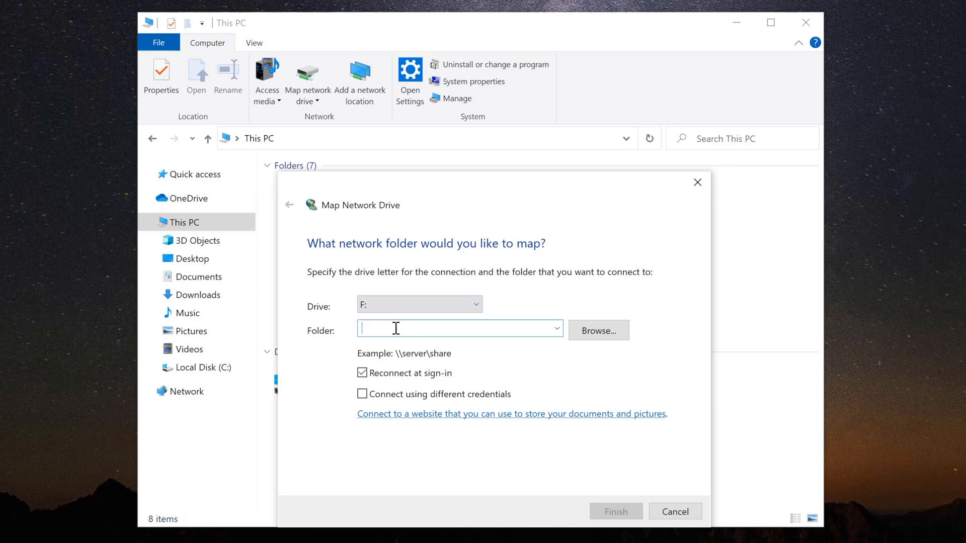
- Set the folder to \\192.168.1.3\Seagate by browsing the Mac's shares
{"action": "type", "text": "\\\\"}
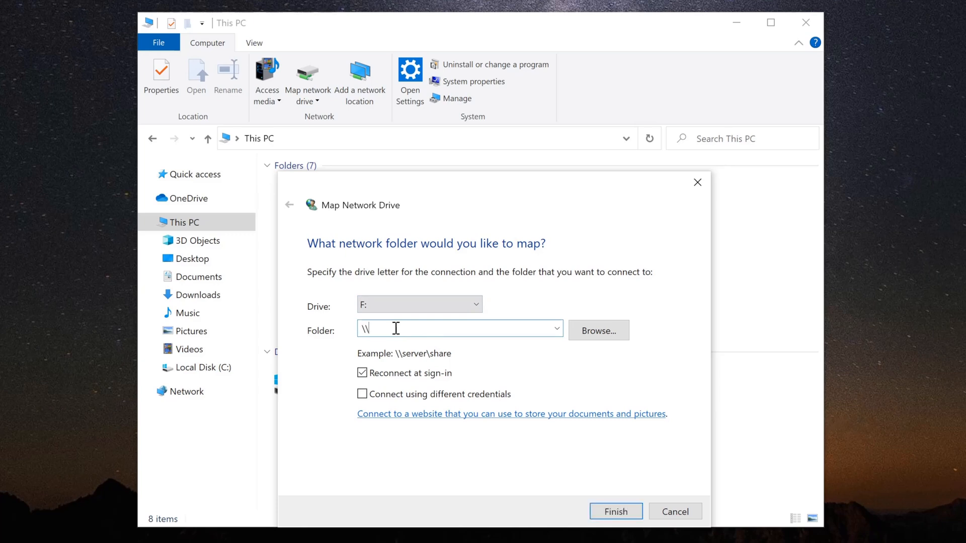
{"action": "type", "text": "192.168"}
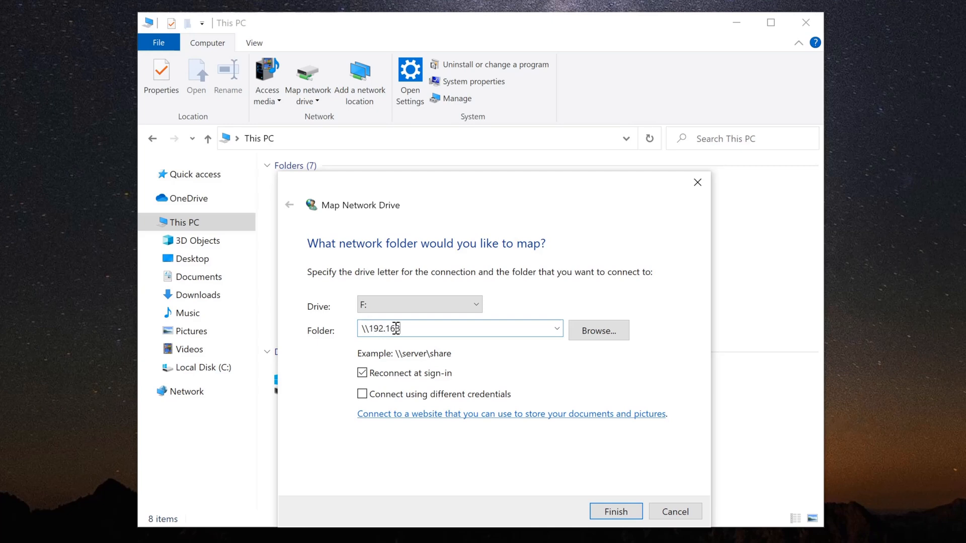
{"action": "type", "text": "8.1.3\\"}
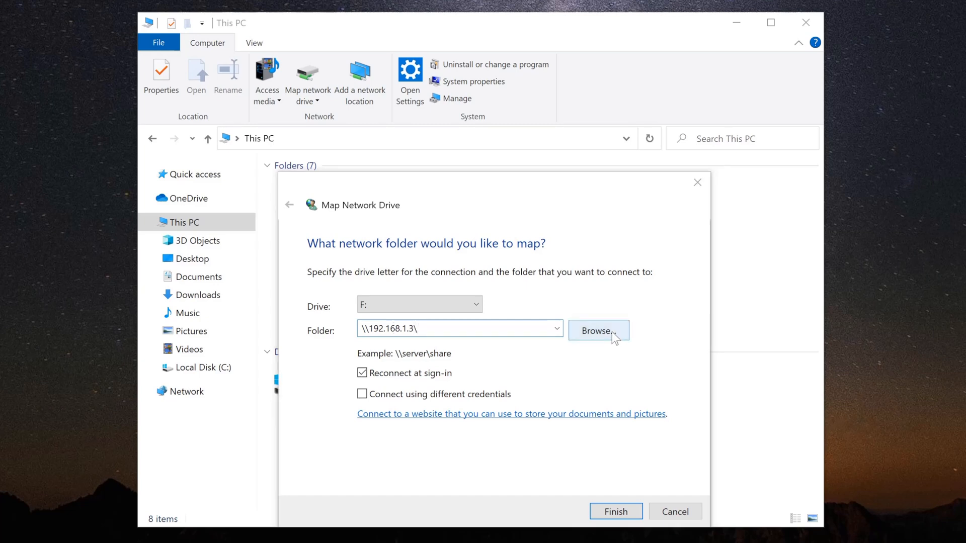
{"action": "left_click", "coordinate": [597, 331]}
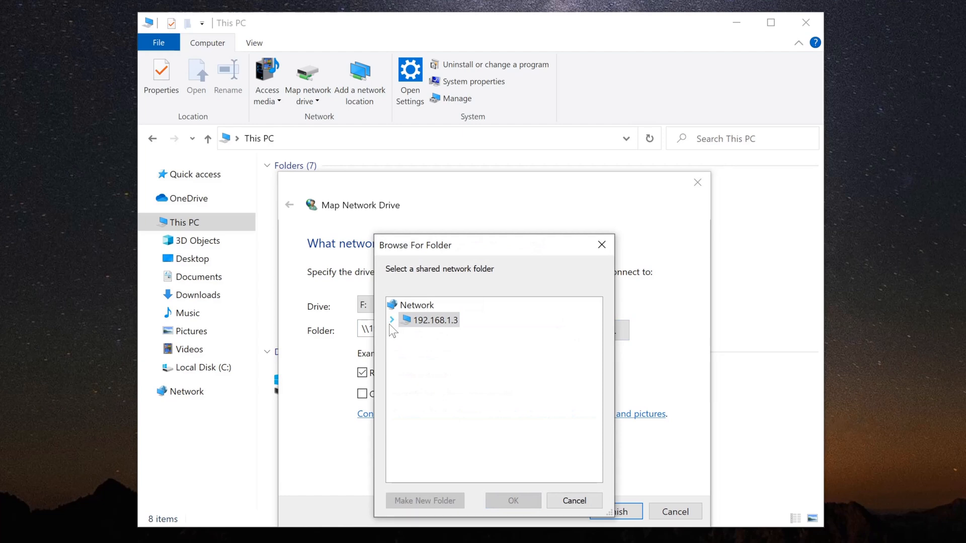
{"action": "left_click", "coordinate": [392, 320]}
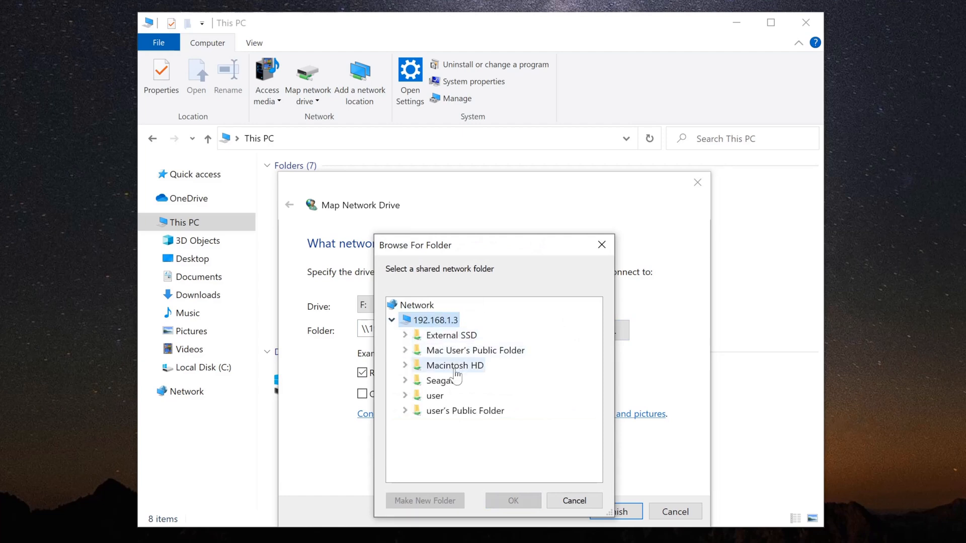
{"action": "mouse_move", "coordinate": [442, 381]}
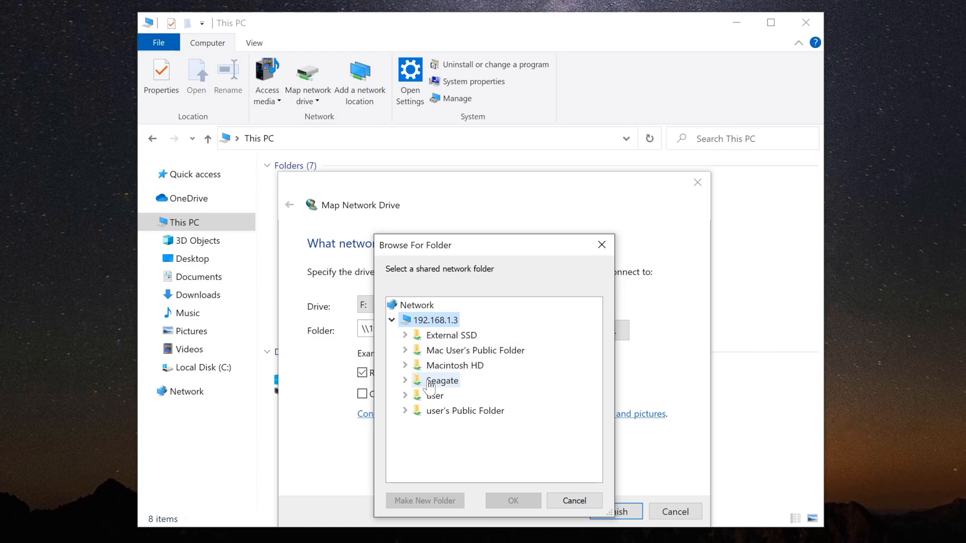
{"action": "left_click", "coordinate": [404, 380]}
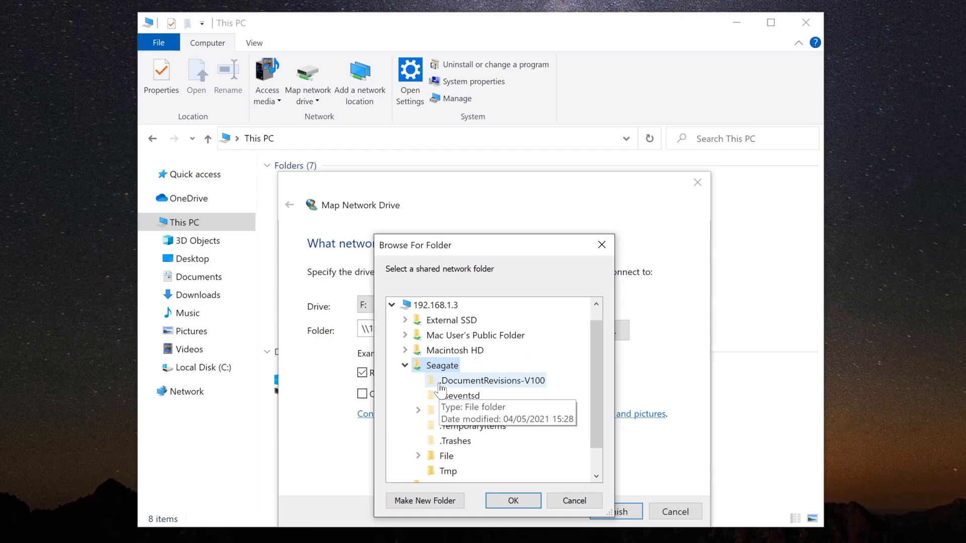
{"action": "left_click", "coordinate": [512, 500]}
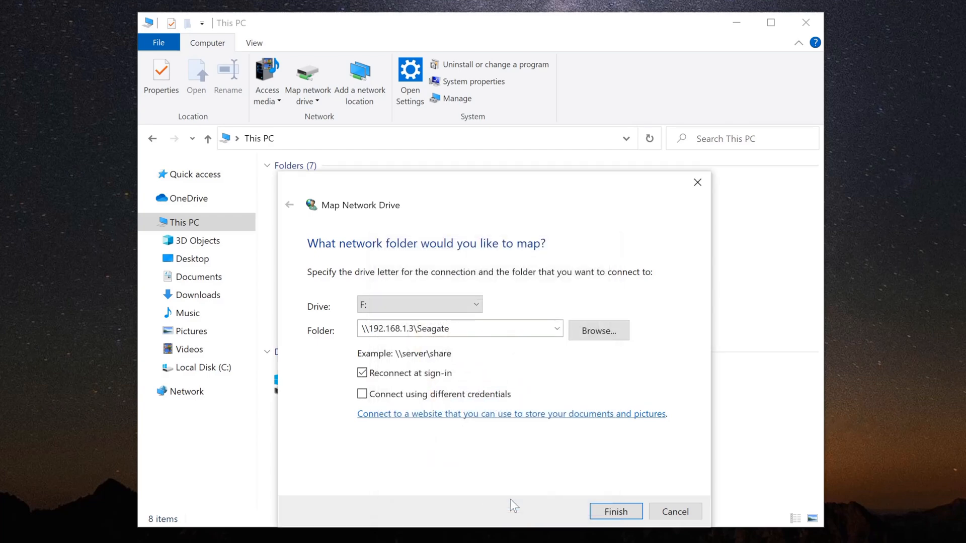
{"action": "mouse_move", "coordinate": [616, 511]}
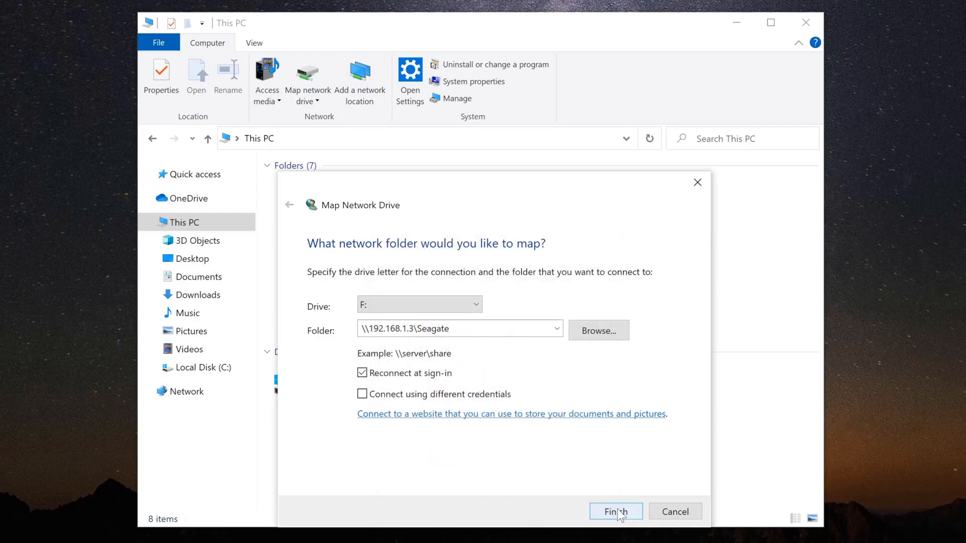
- Finish mapping so Seagate shows as drive F: under This PC's network locations
{"action": "left_click", "coordinate": [615, 511]}
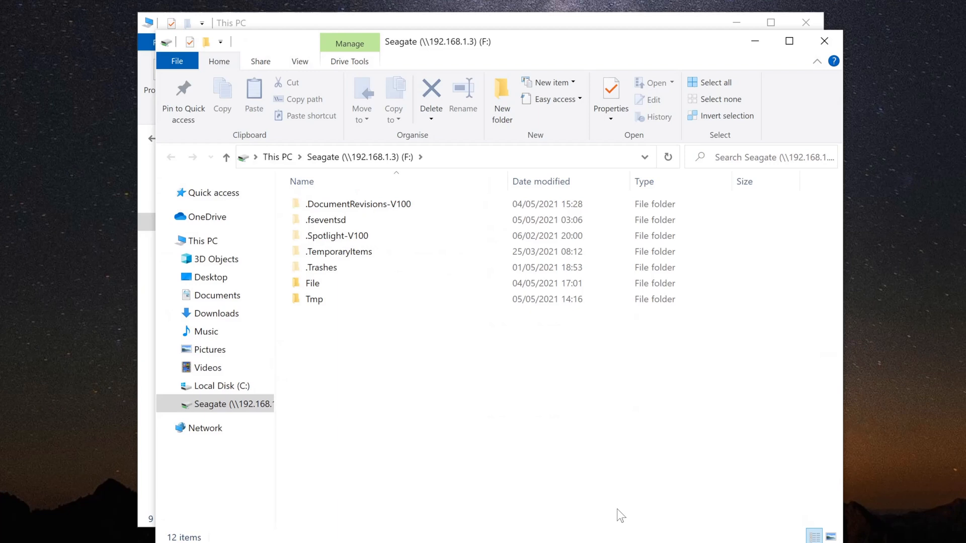
{"action": "left_click", "coordinate": [202, 240]}
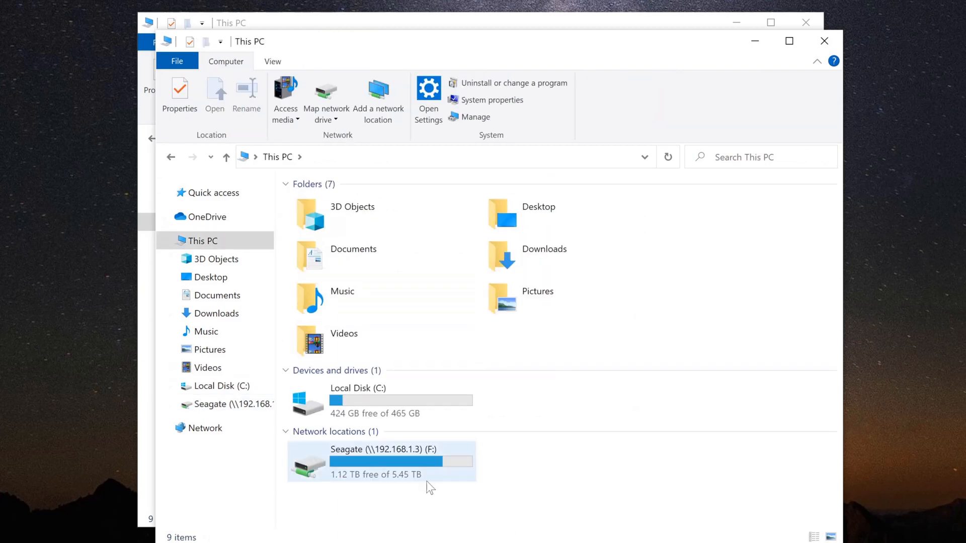
{"action": "mouse_move", "coordinate": [391, 416]}
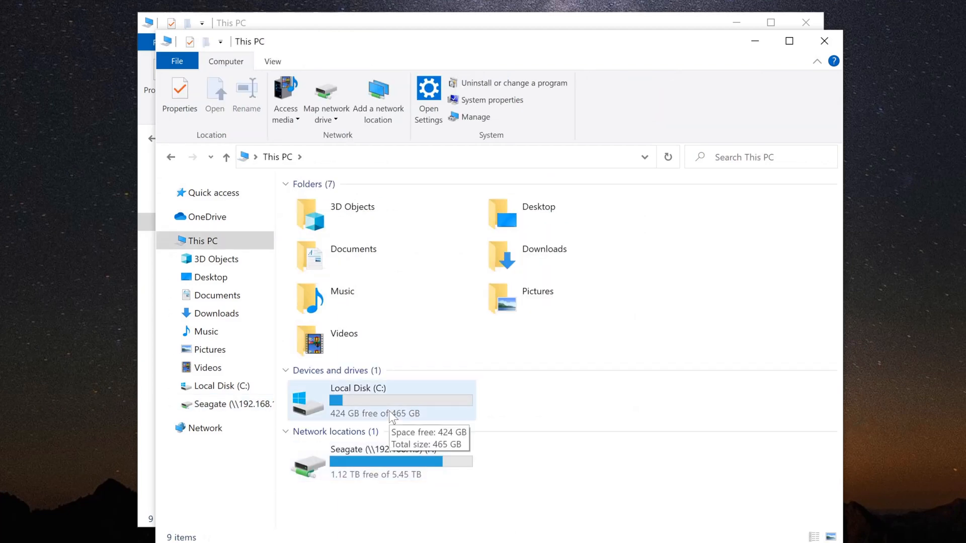